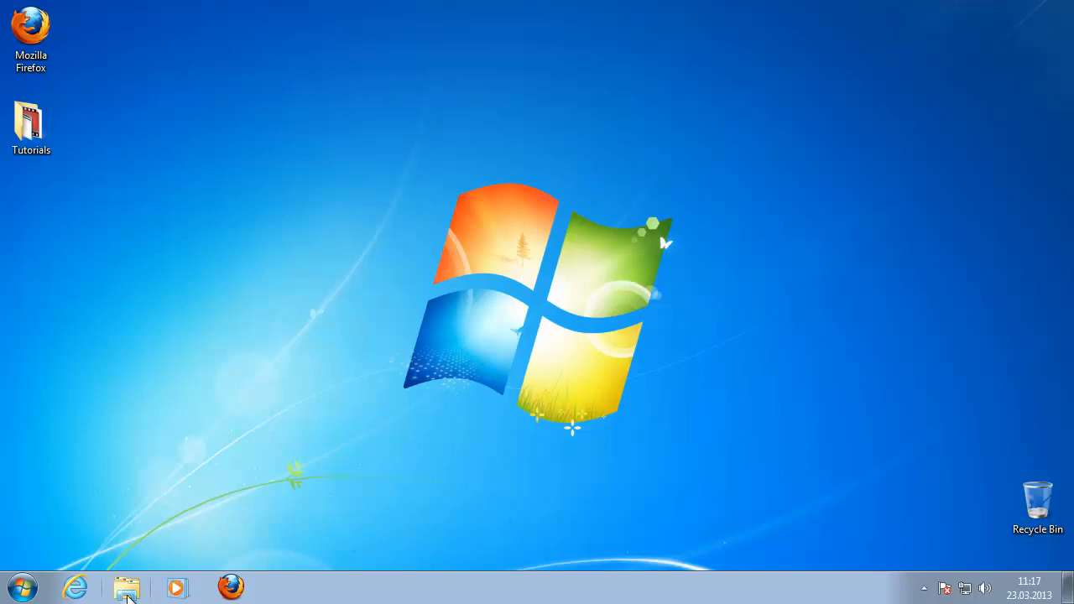
- Show the Tutorials\My Documents folder in Explorer and drop down its Tools menu
click(128, 588)
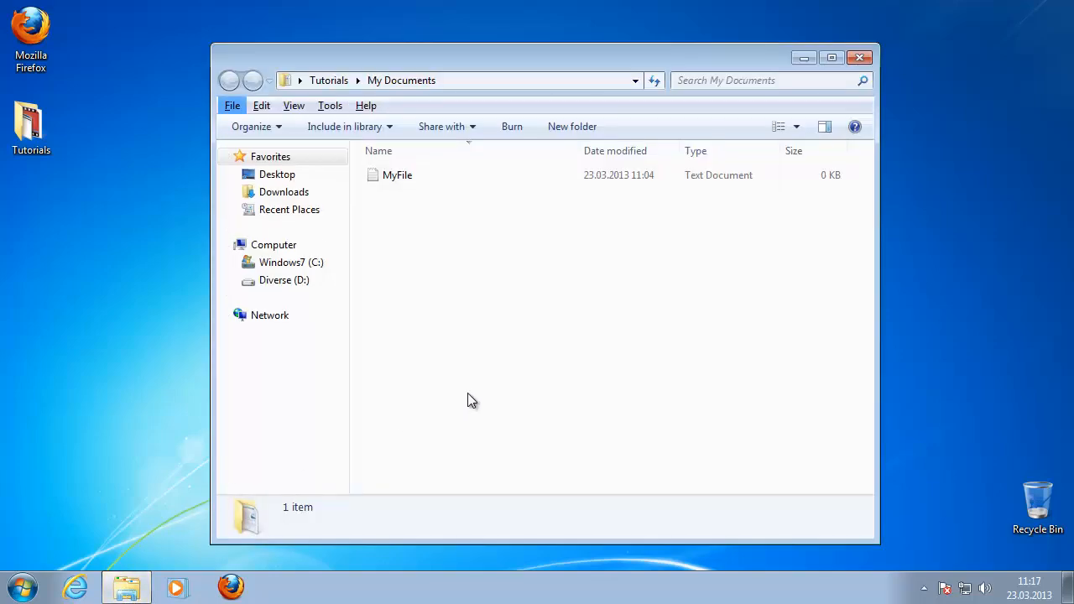
click(329, 104)
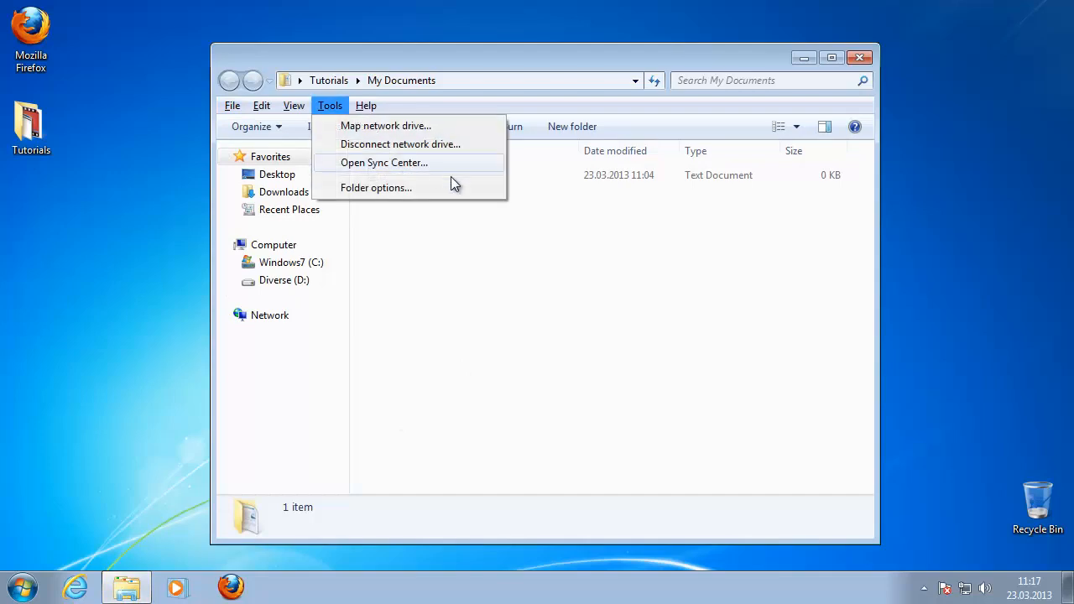
- In Folder Options' View settings, untick 'Hide extensions for known file types'
click(376, 188)
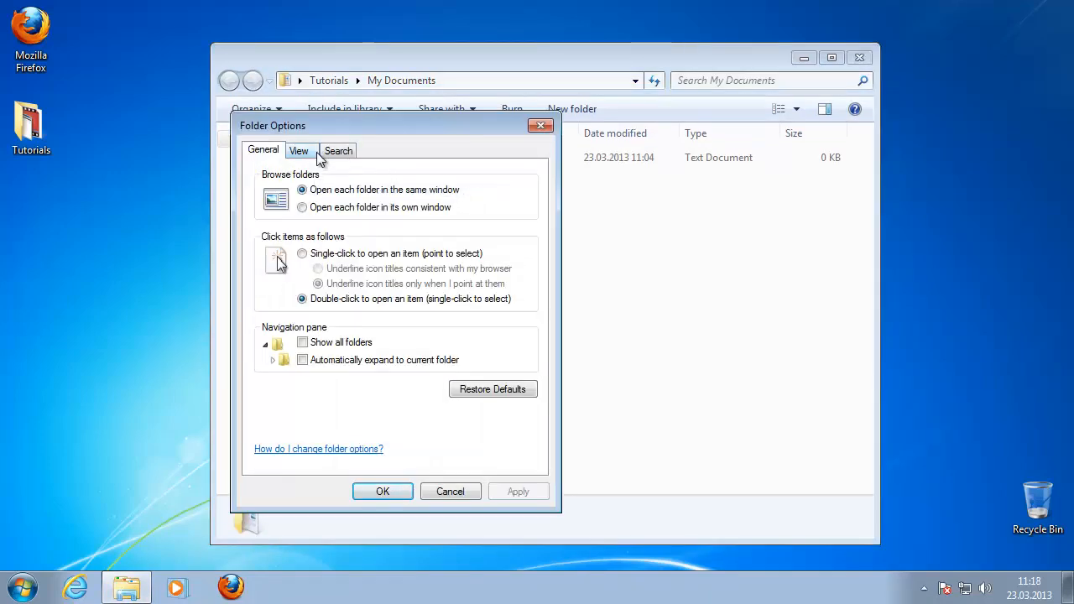
click(299, 151)
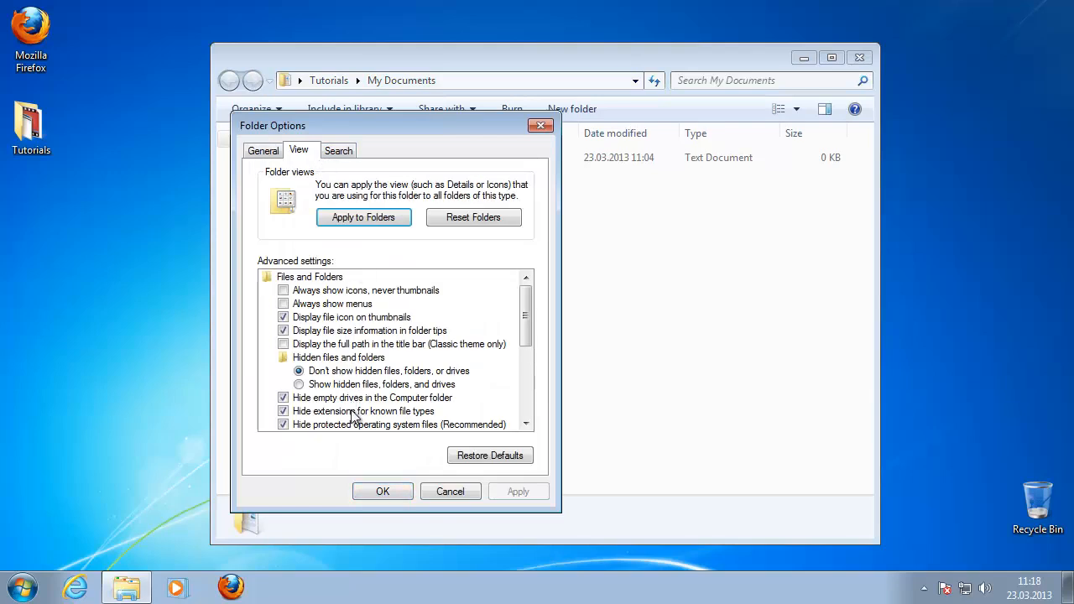
click(362, 409)
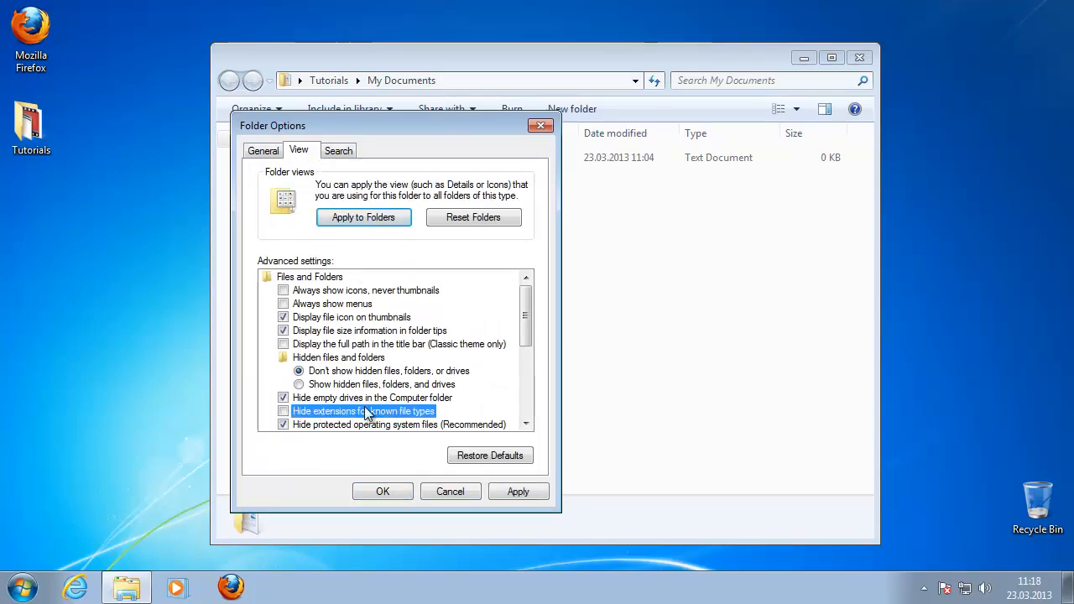
mouse_move(378, 351)
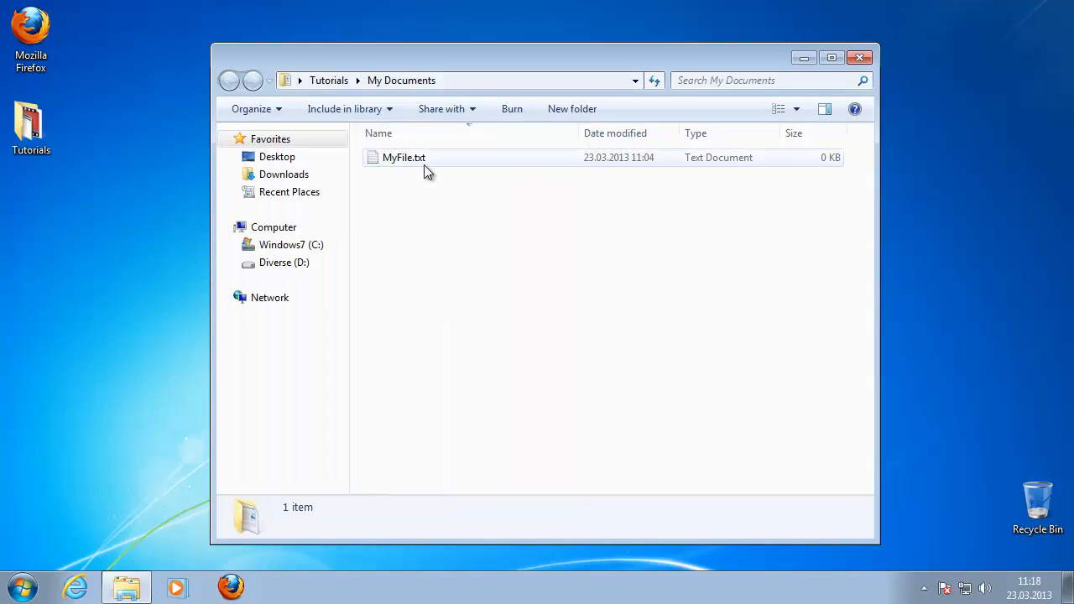
- Rename MyFile.txt to MyFile.doc, confirming the extension-change warning with Yes
right_click(403, 158)
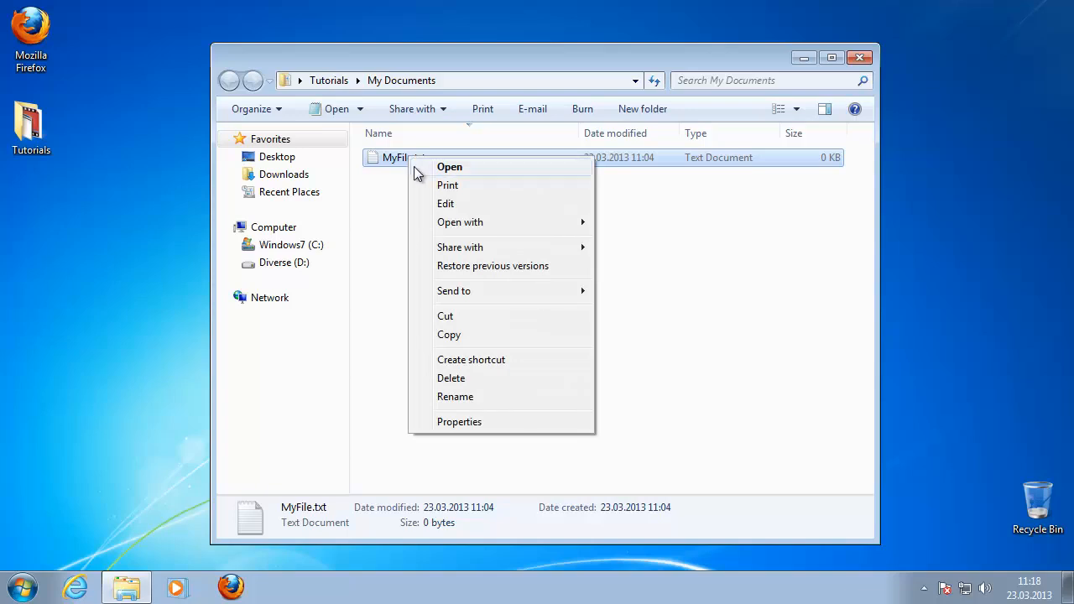
click(455, 396)
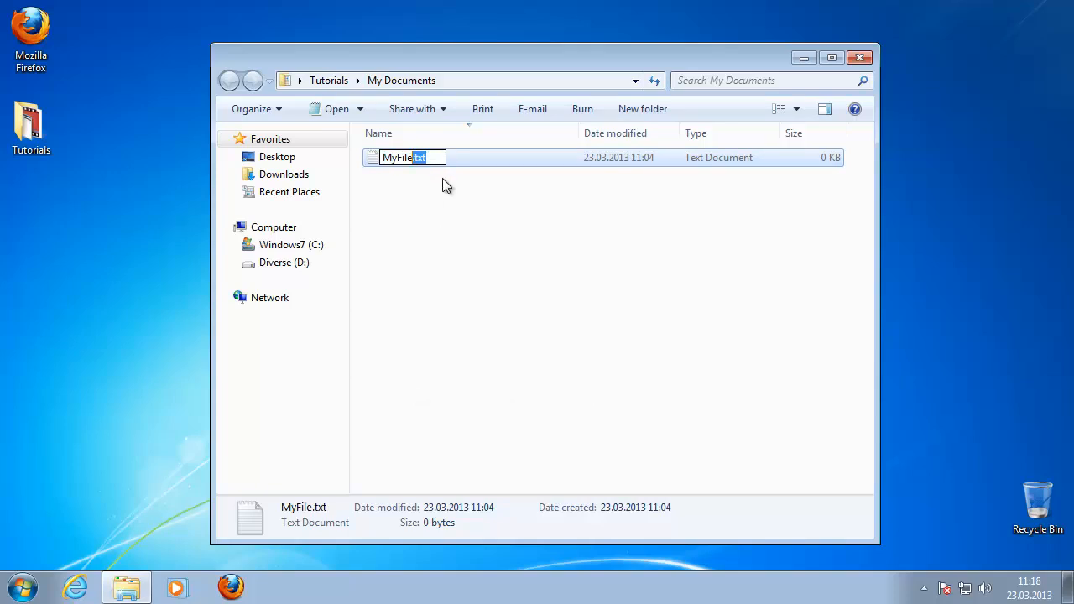
text(doc)
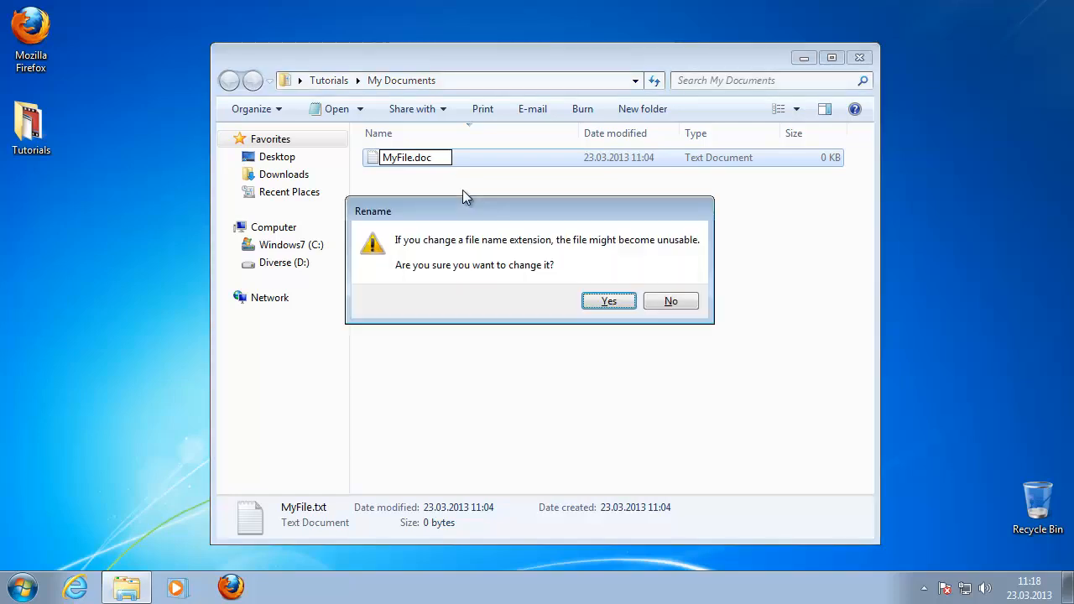
click(607, 302)
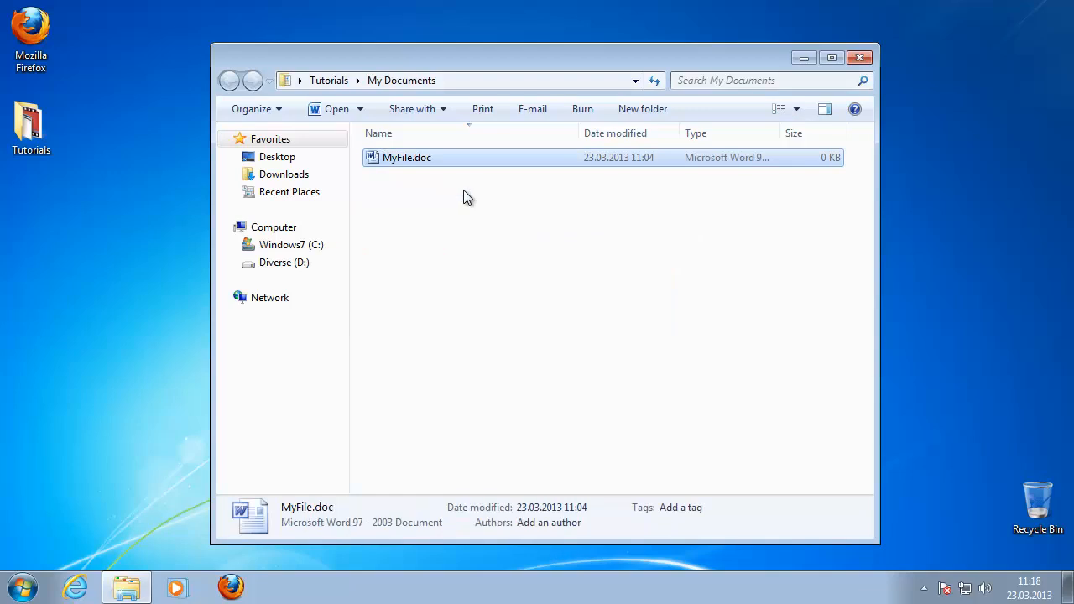
mouse_move(671, 362)
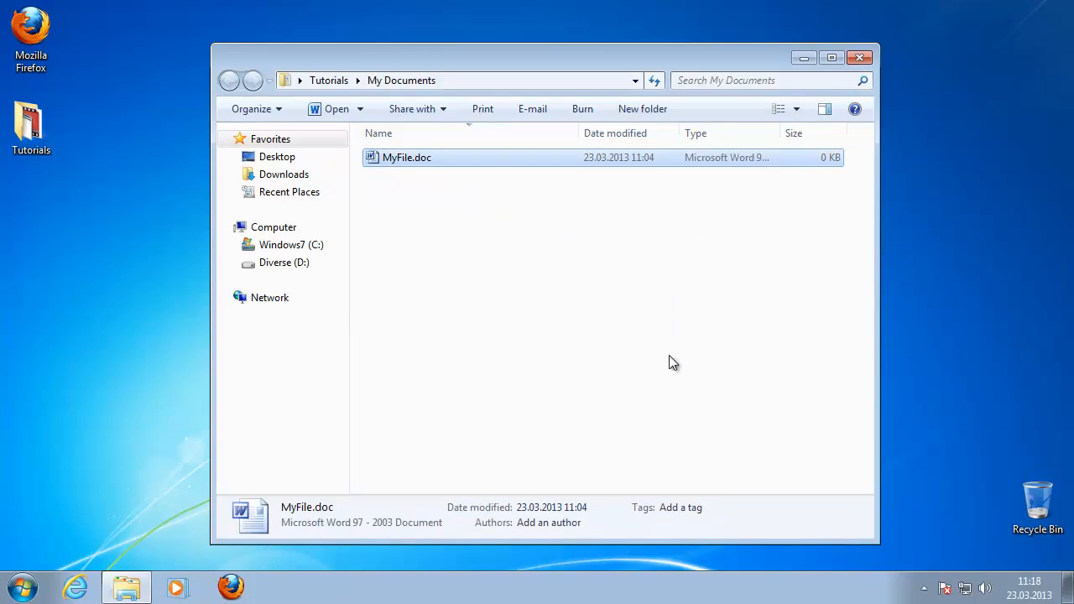
click(725, 393)
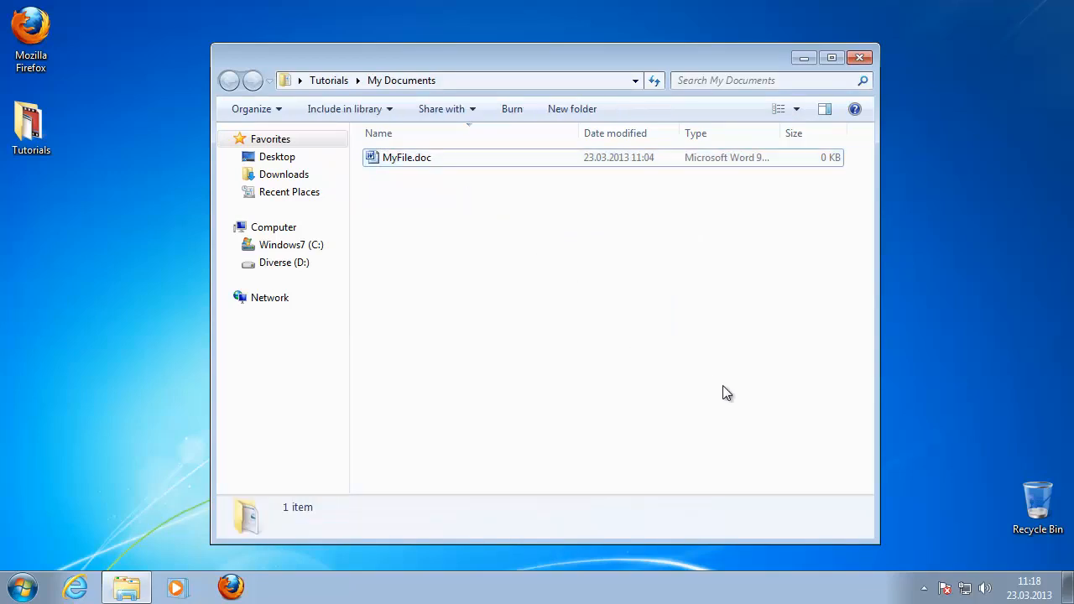